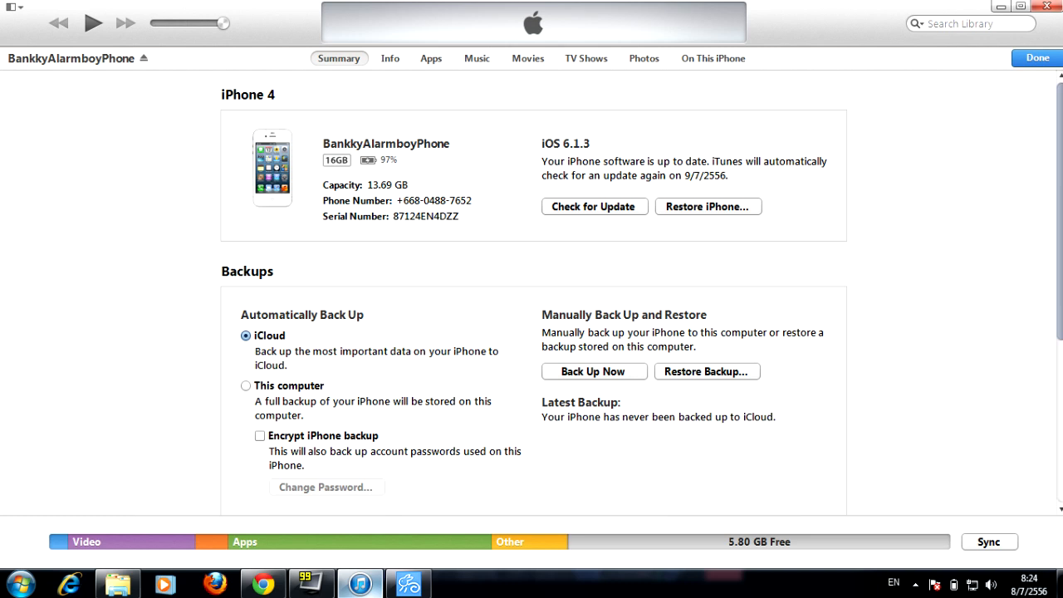
# - Open the iPhone's Photos sync settings to use the Desktop 'test' folder
pyautogui.click(643, 58)
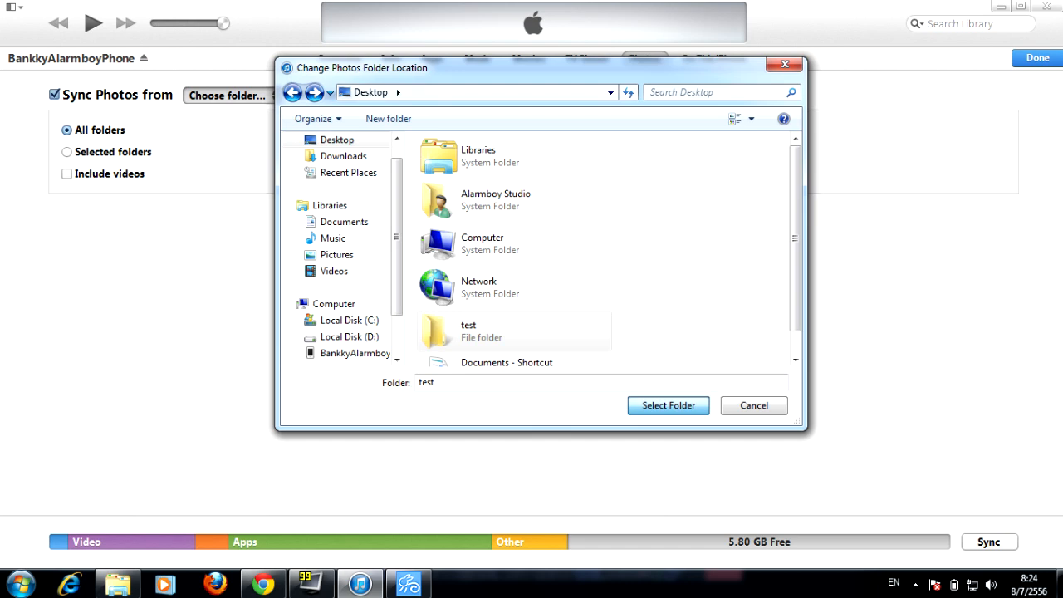
# - Confirm the Desktop 'test' folder (6 photos) as the iPhone's photo sync source
pyautogui.click(668, 406)
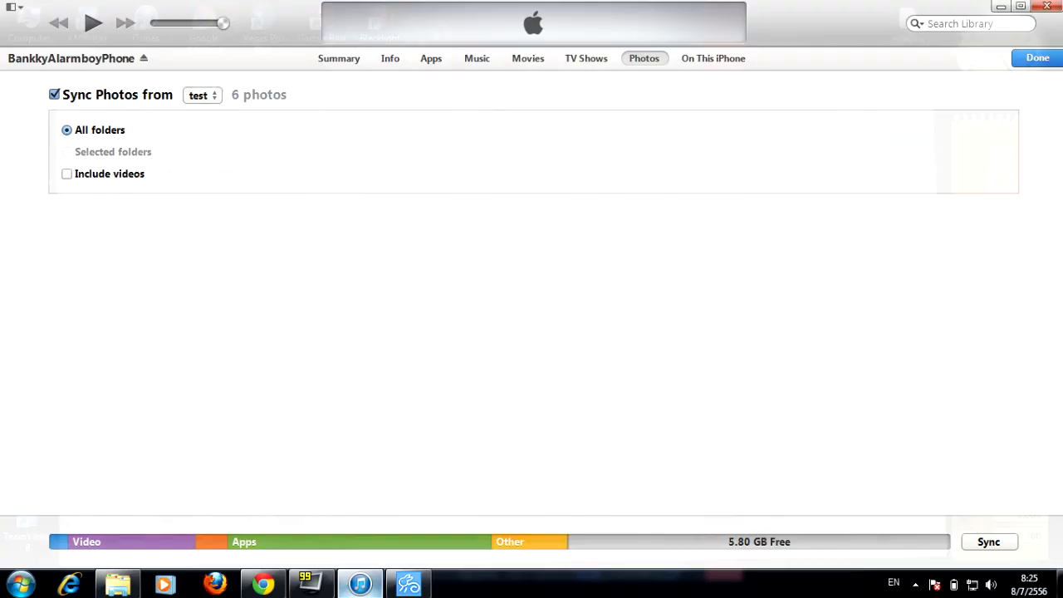
# - Start syncing the 'test' folder's photos to the iPhone
pyautogui.click(990, 541)
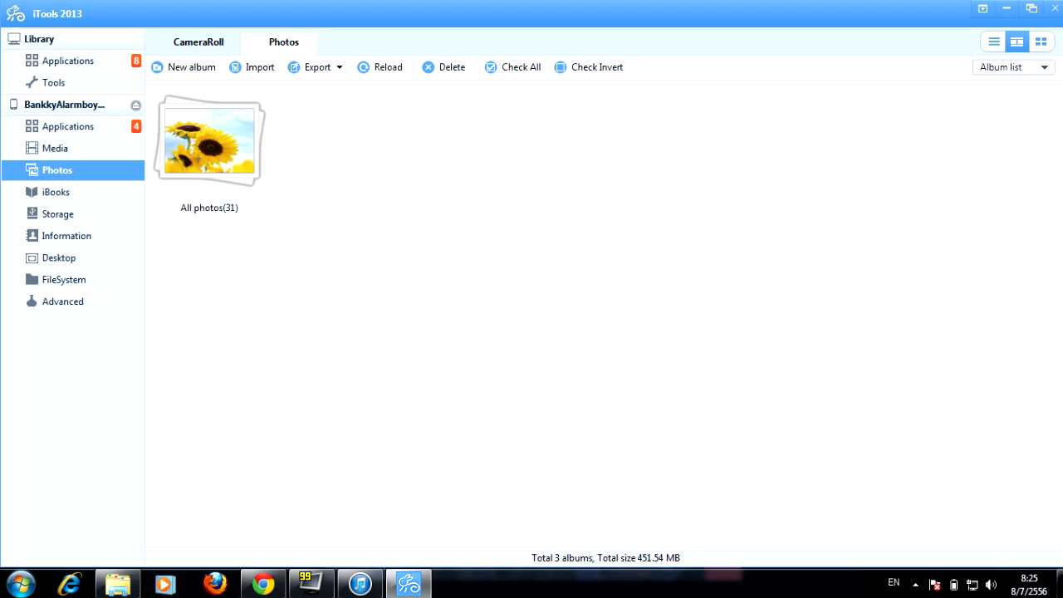
# - Refresh iTools 2013 so it shows the connect-through-USB screen
pyautogui.click(55, 148)
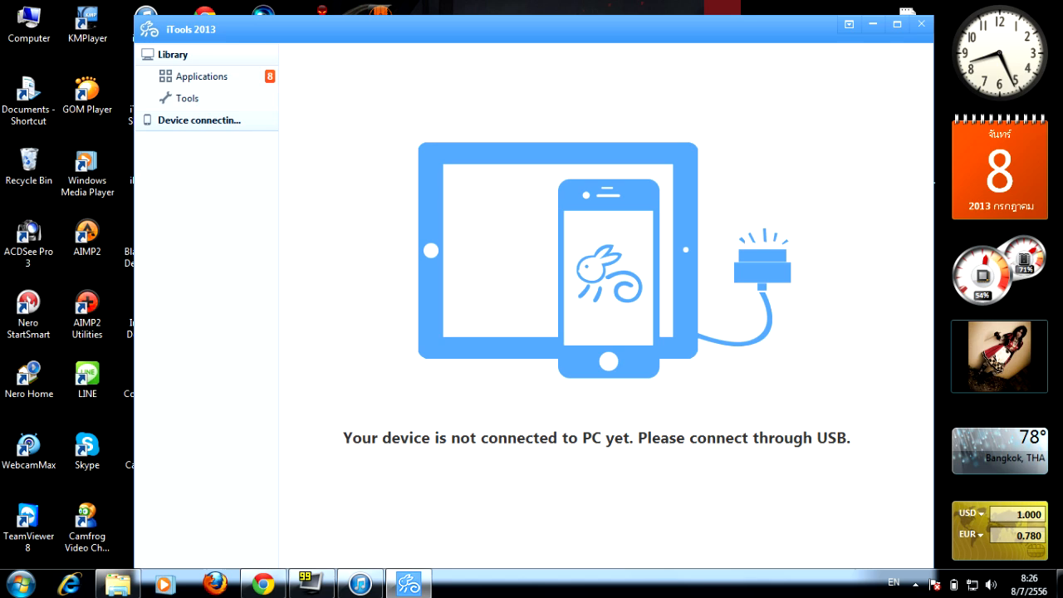
# - Open the reconnected iPhone's photo albums list in iTools, showing the 'test' album
pyautogui.click(200, 120)
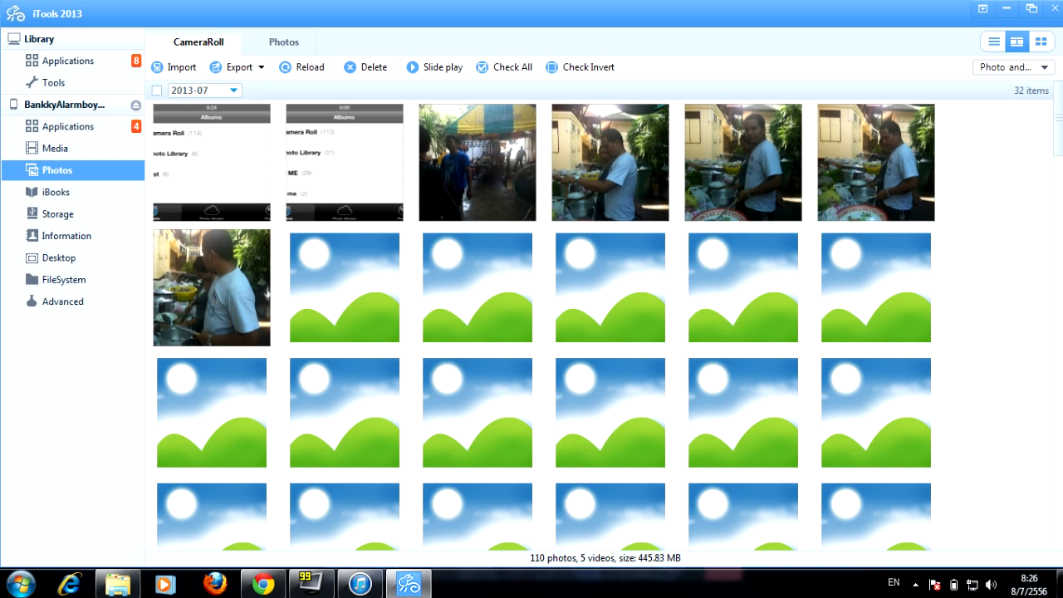
pyautogui.click(283, 42)
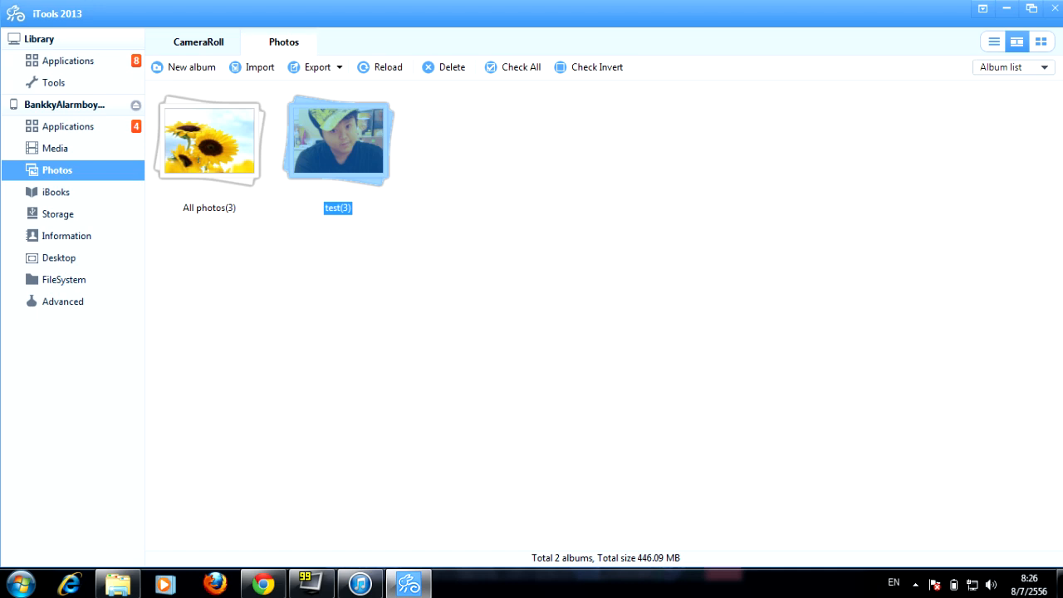